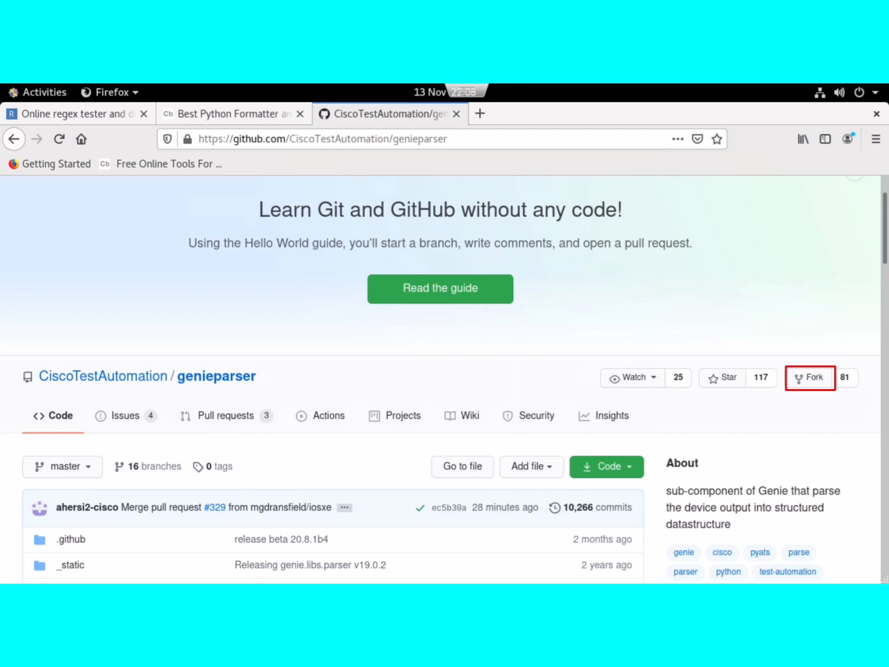
# Fork CiscoTestAutomation/genieparser and open the new fork from the dashboard's Repositories list
pyautogui.click(809, 377)
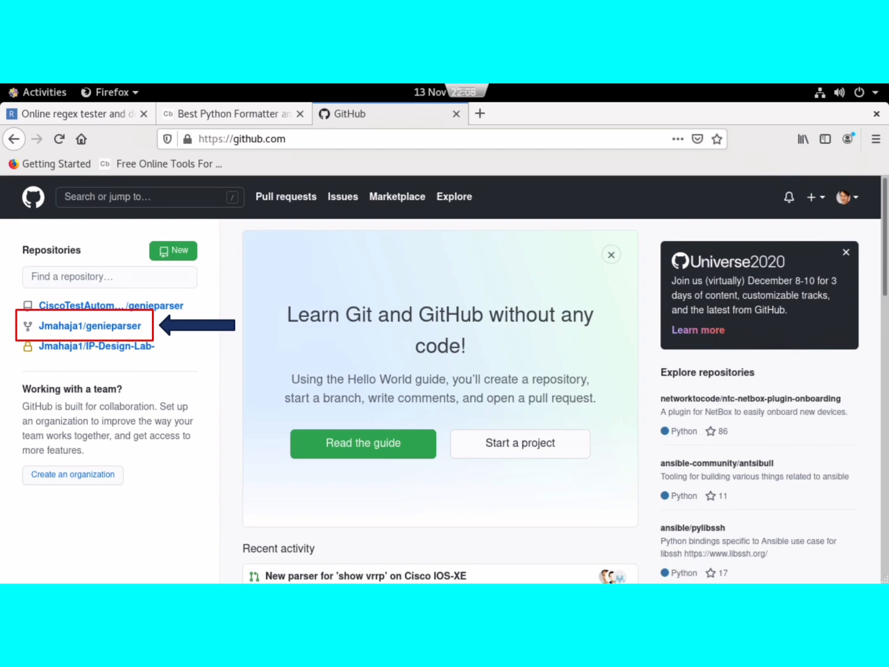
pyautogui.click(90, 325)
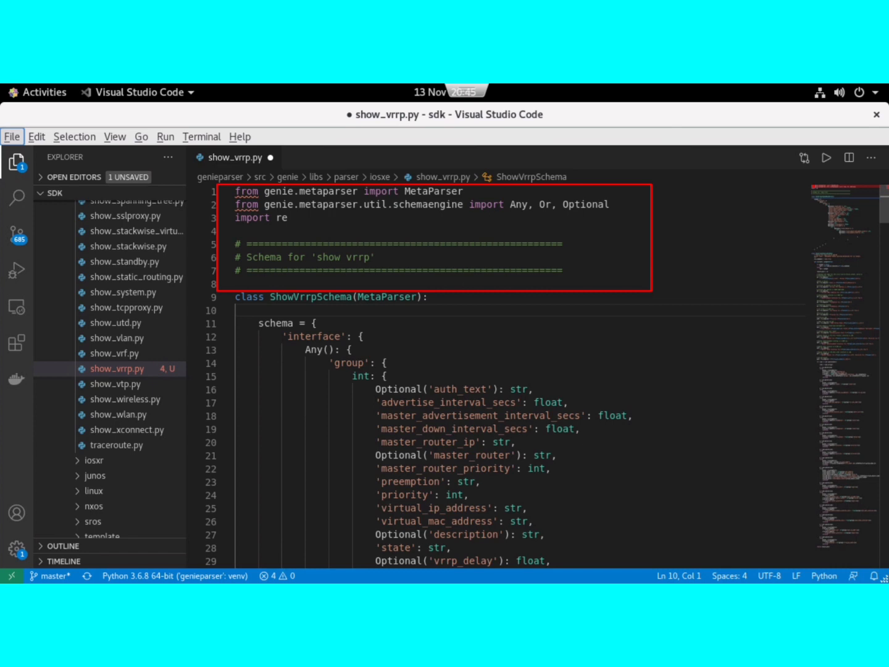
# Scroll through show_vrrp.py past the imports, ShowVrrpSchema and ShowVrrp regex patterns
pyautogui.scroll(-3)
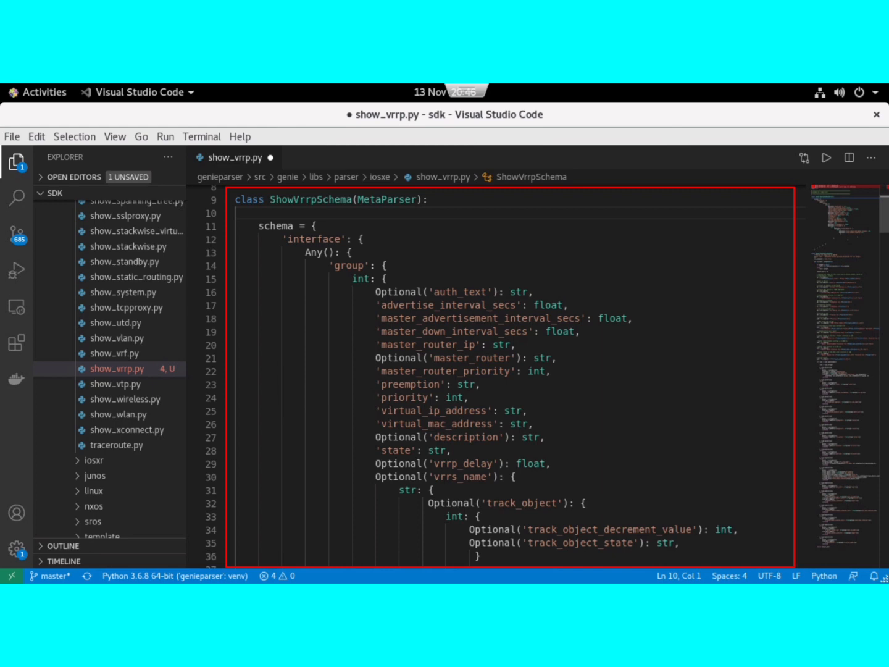
pyautogui.scroll(-3)
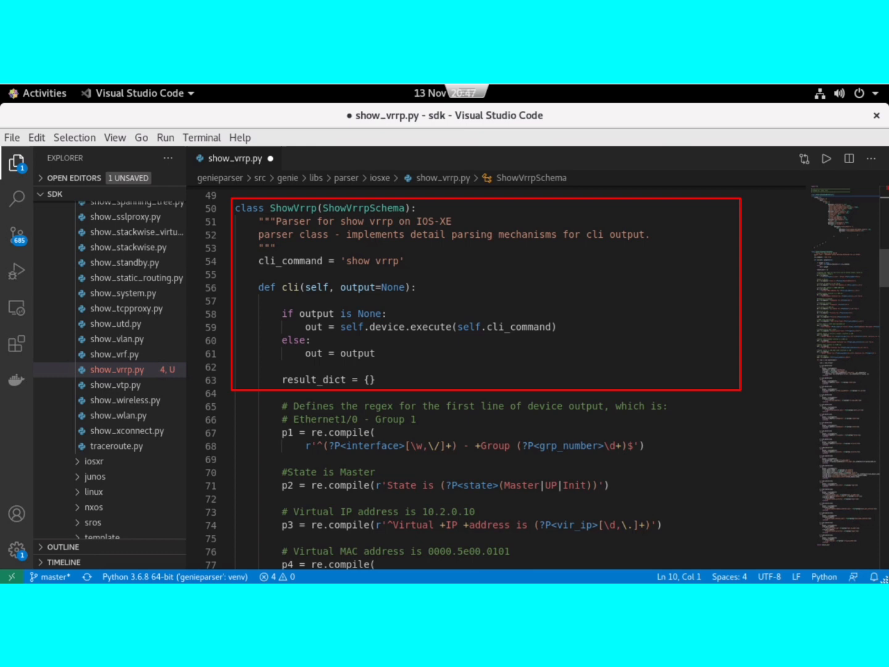
pyautogui.scroll(-3)
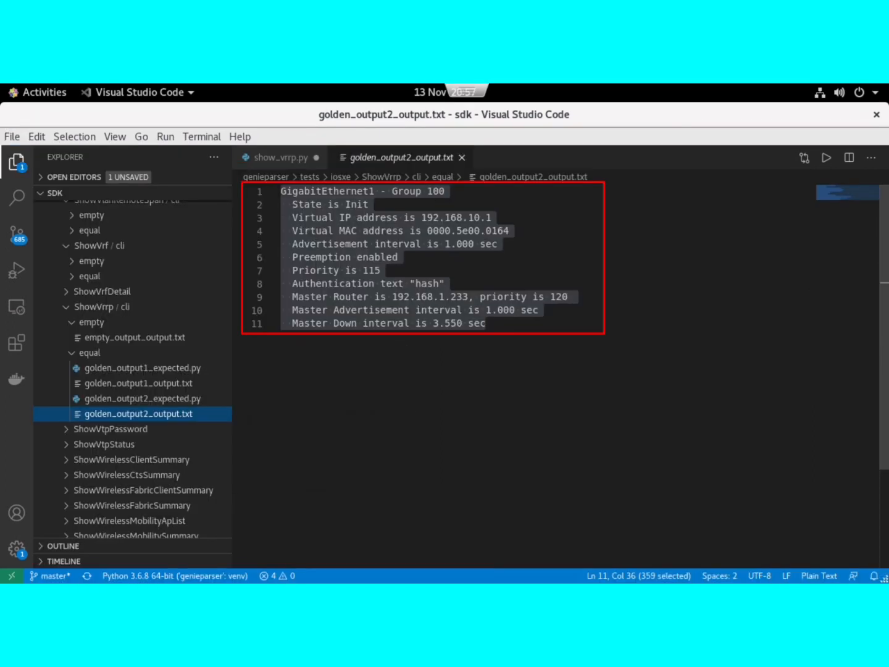
# Open golden_output2_output.txt in tests/iosxe/ShowVrrp/cli/equal for the GigabitEthernet1 Group 100 output
pyautogui.click(142, 398)
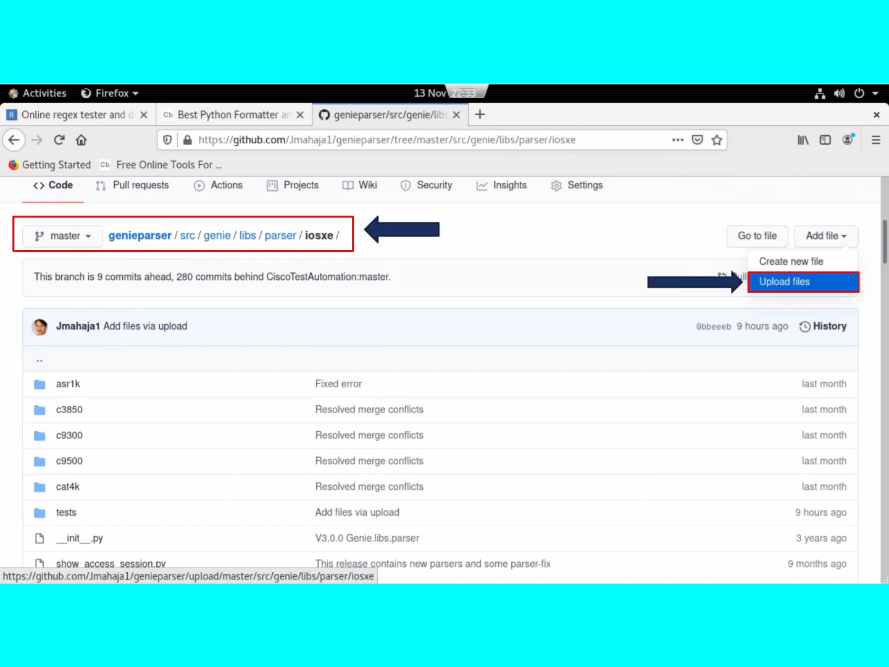
# Scroll the fork's iosxe tests folder to the uploaded ShowVrrp/cli folder
pyautogui.scroll(-3)
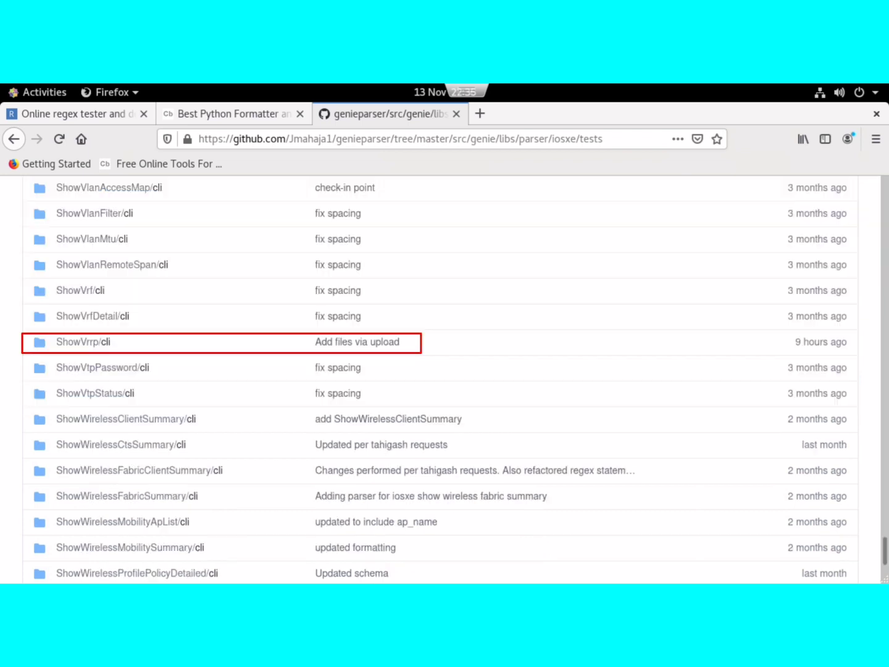
# Choose show_vrrp.py as the file to upload to the fork's iosxe folder
pyautogui.click(72, 342)
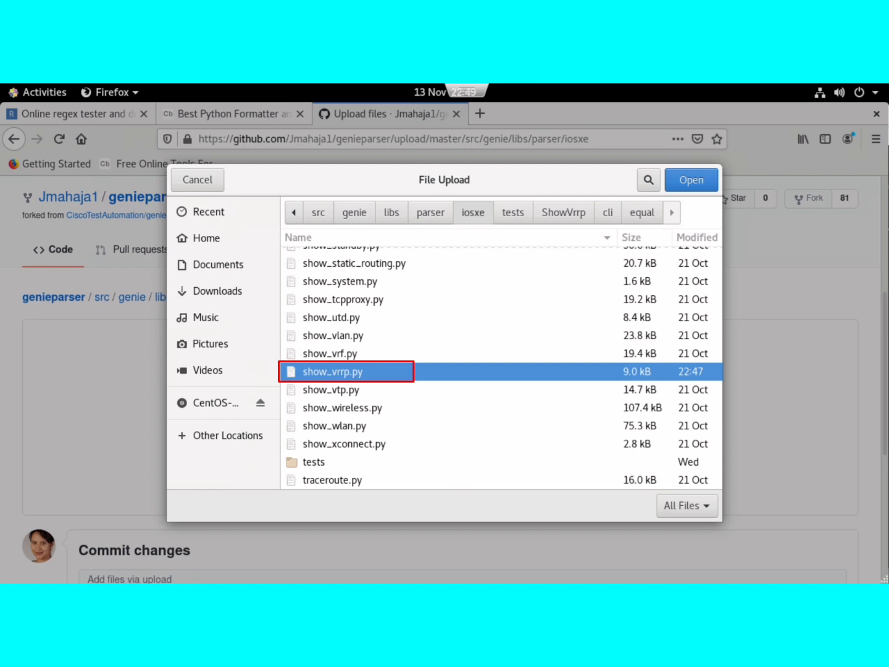
pyautogui.click(691, 179)
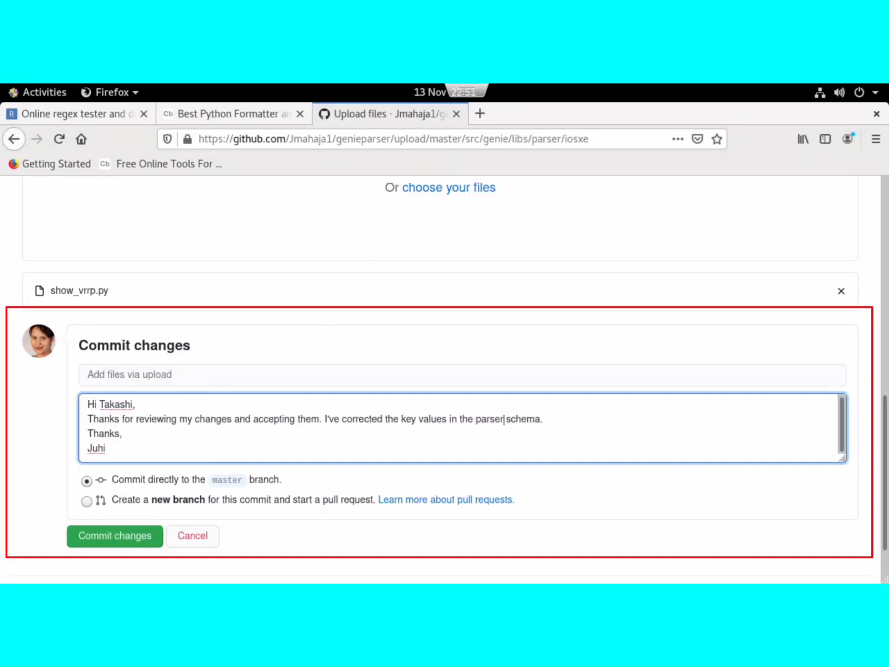